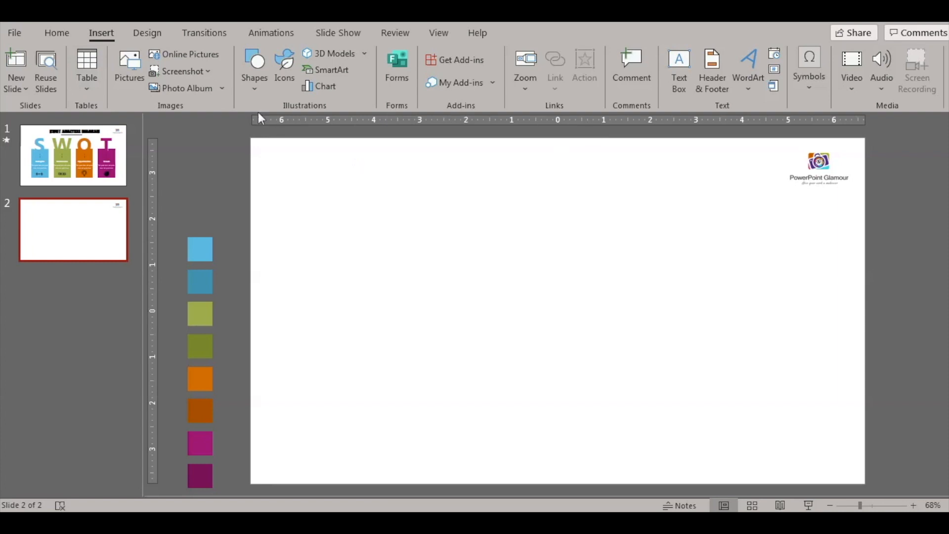
Draw a tall rectangle on the left of slide 2 and fill it light blue.
left_click(254, 78)
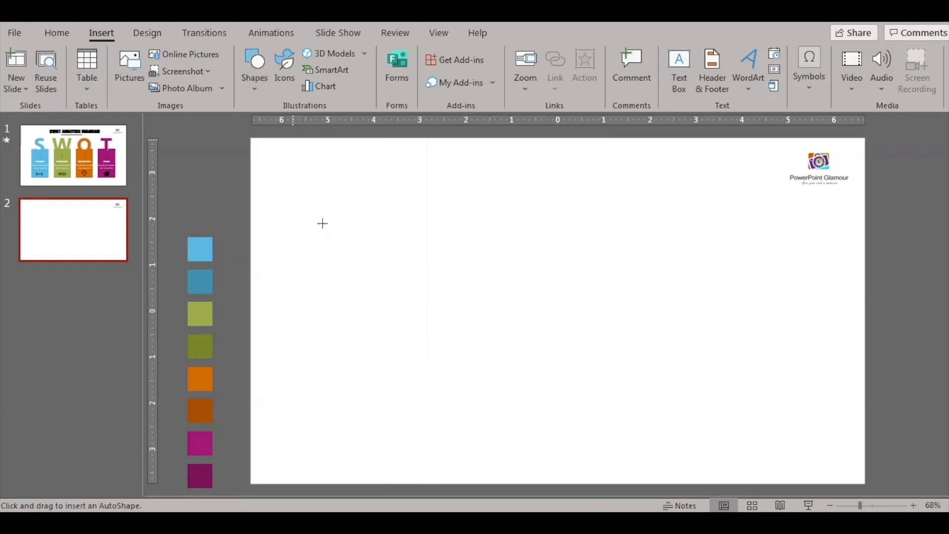
mouse_move(339, 272)
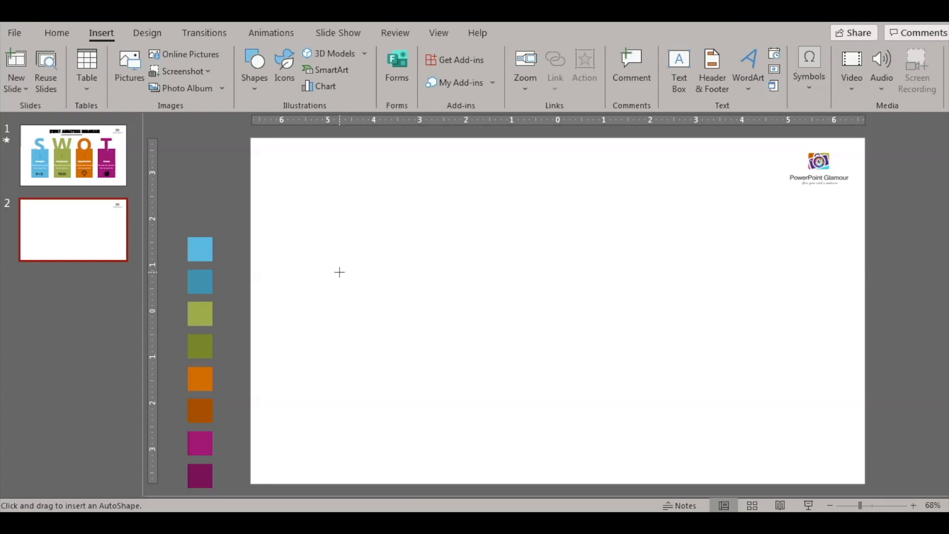
left_click_drag(339, 268, 450, 465)
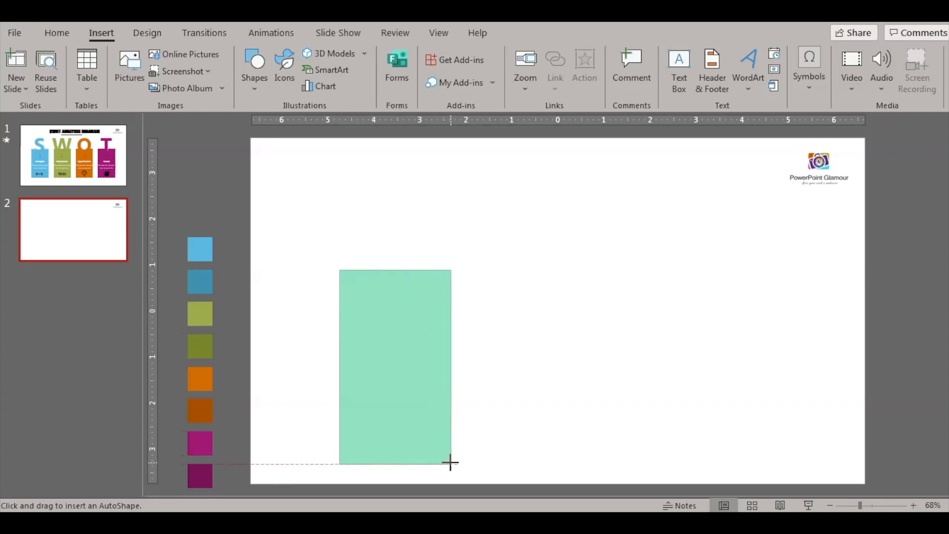
left_click_drag(340, 268, 451, 466)
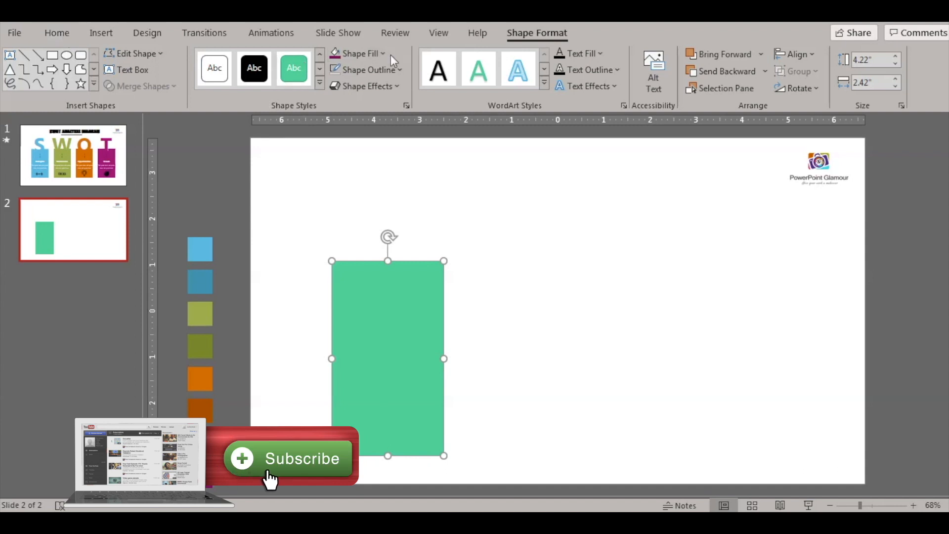
left_click(357, 53)
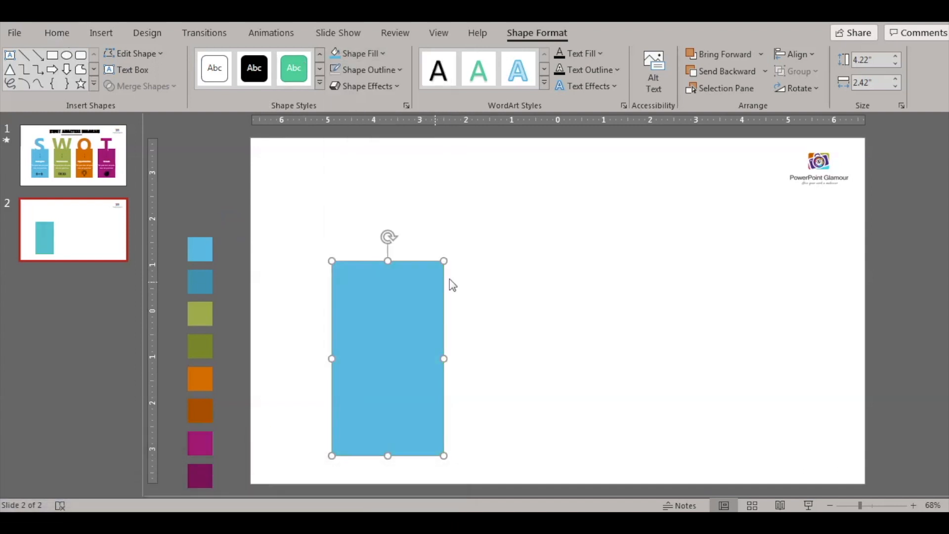
left_click(57, 32)
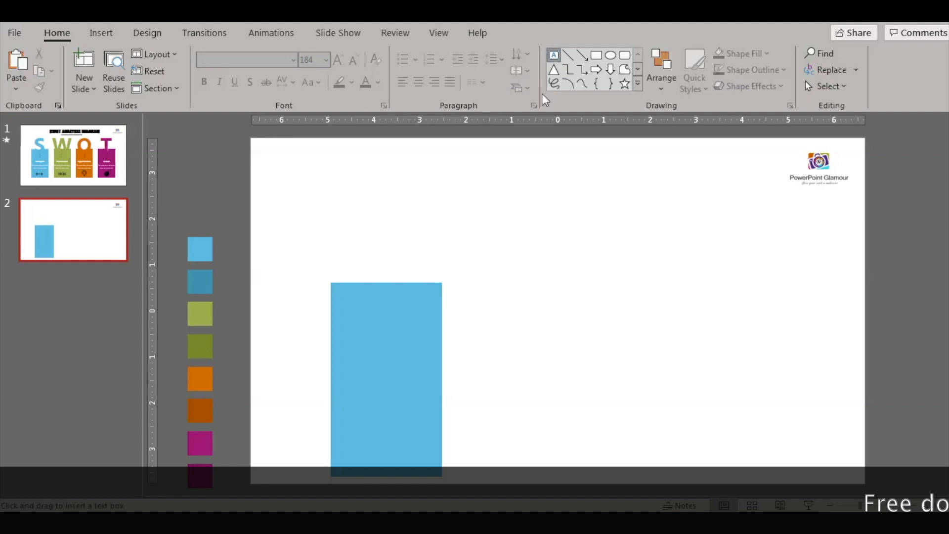
Add a text box above the rectangle with the letter S at a large font size.
left_click_drag(433, 199, 571, 348)
type("S")
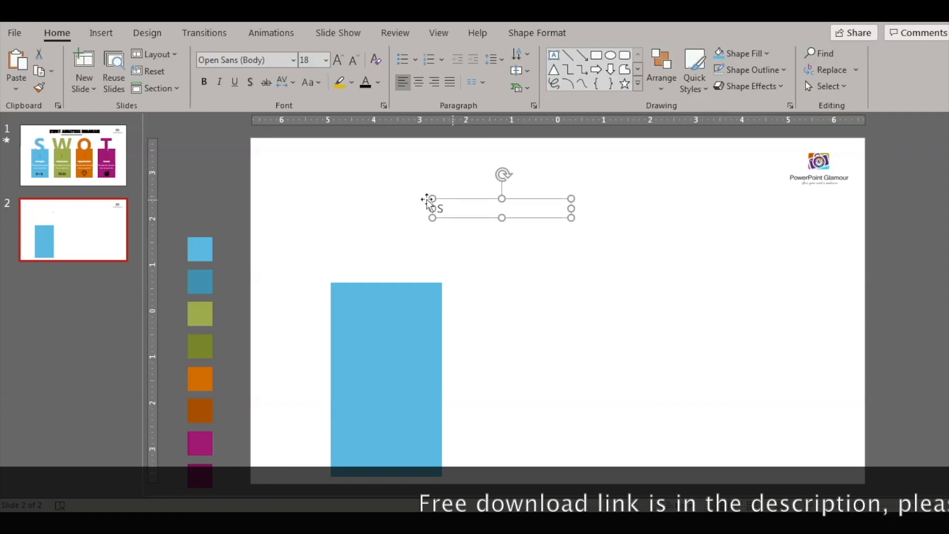
left_click(338, 60)
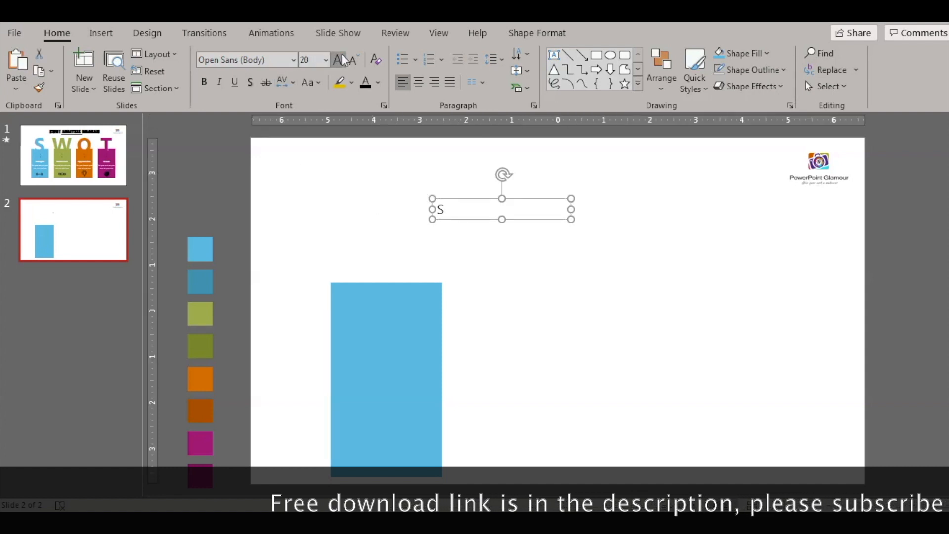
type("72")
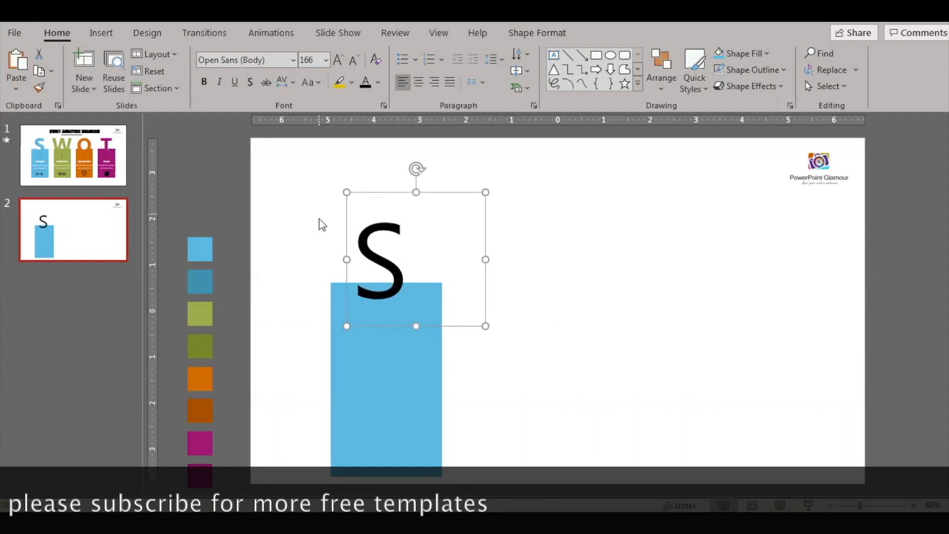
mouse_move(411, 197)
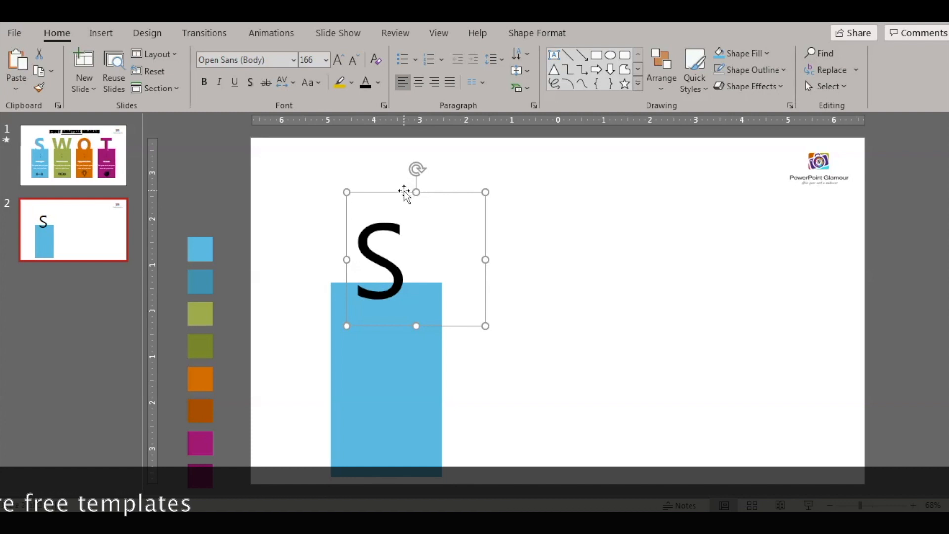
mouse_move(463, 199)
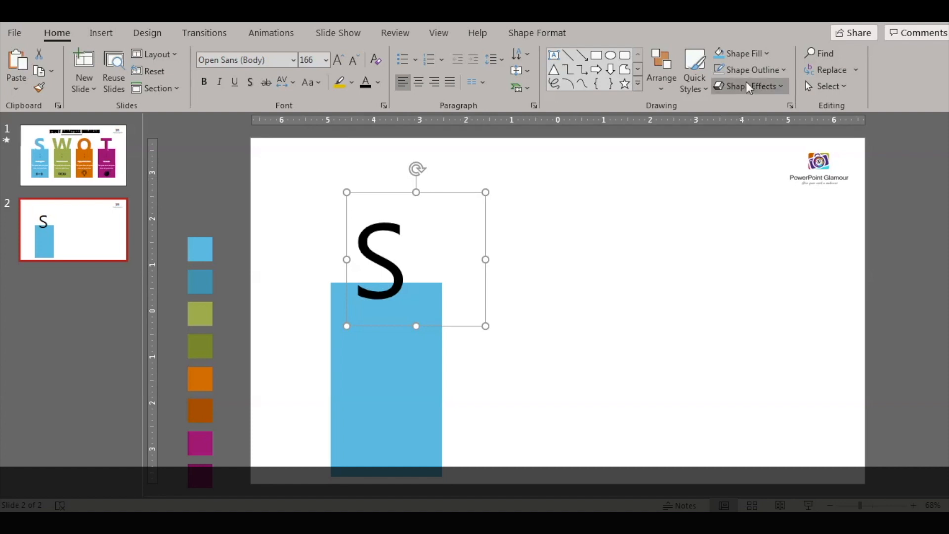
Make the S bold and light blue, lined up with the rectangle's left edge.
left_click(377, 82)
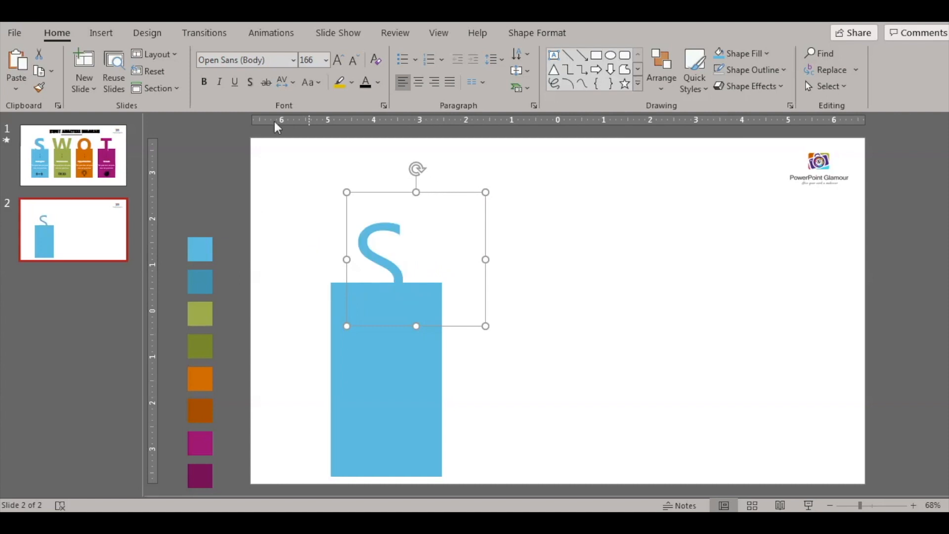
left_click(203, 82)
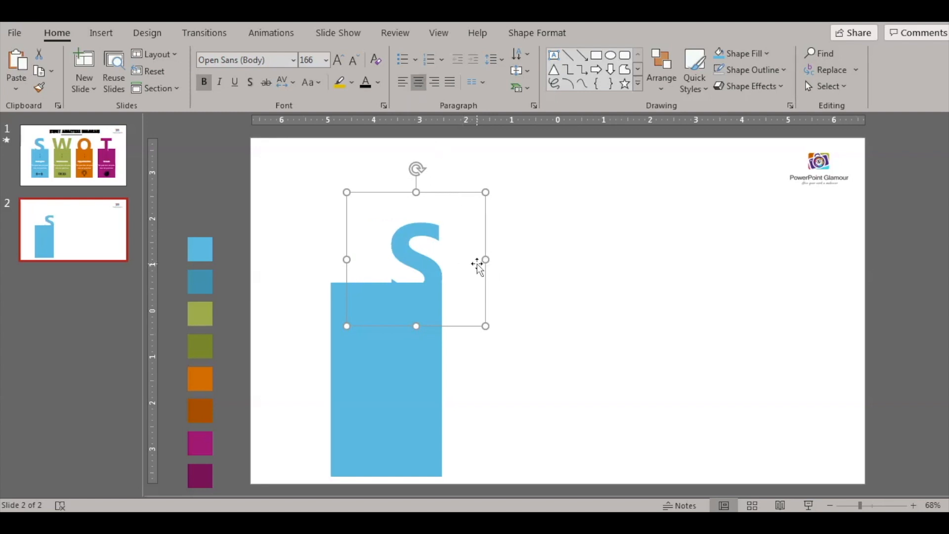
left_click_drag(479, 263, 440, 257)
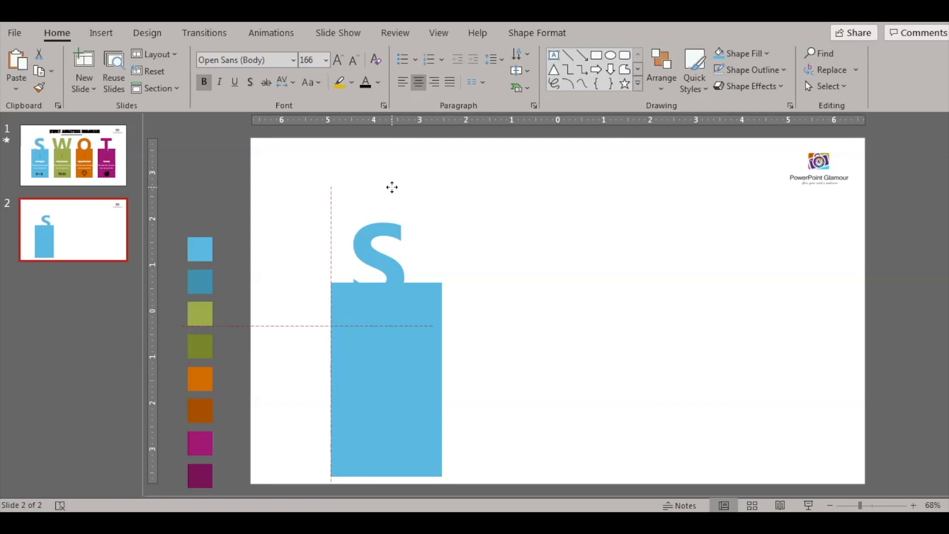
Resize the S, subtract its shape from the rectangle's top, and set a copy back over the cut-out.
left_click(379, 248)
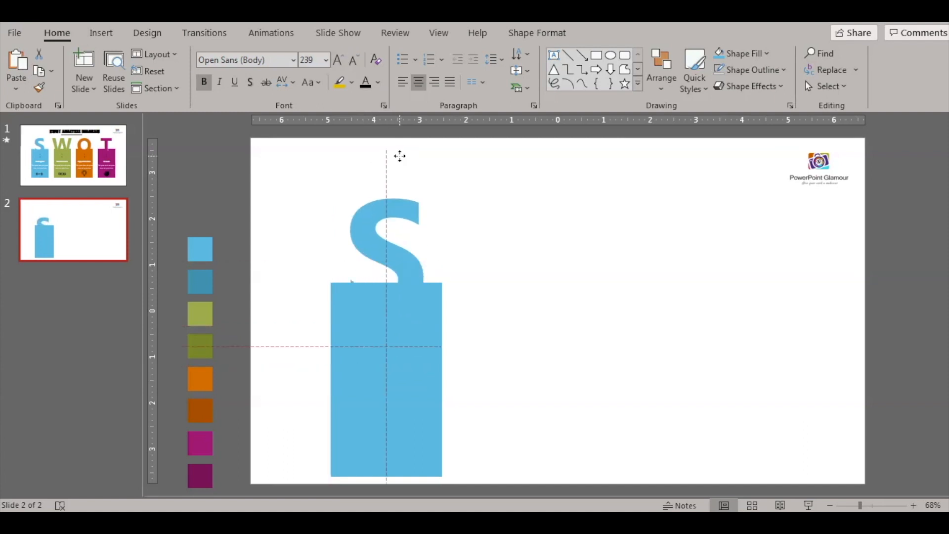
left_click(397, 242)
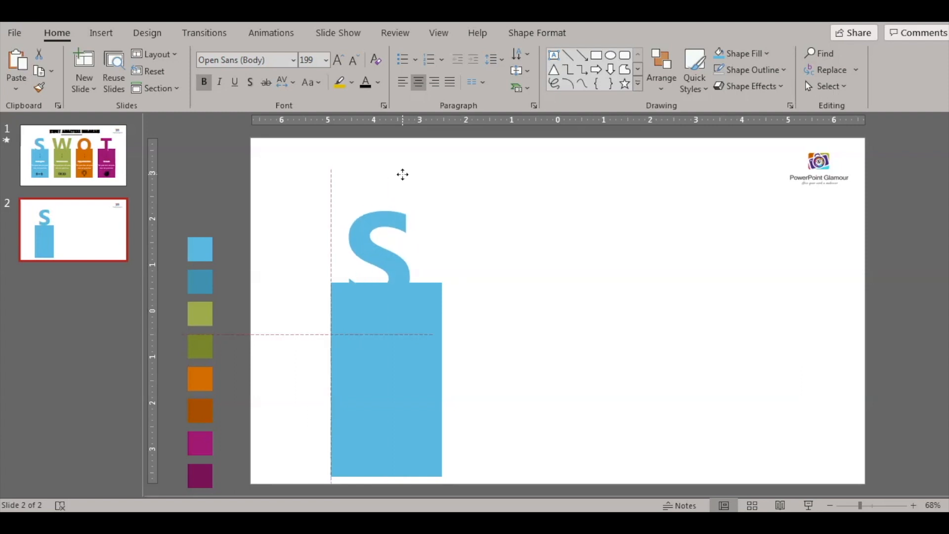
left_click(386, 380)
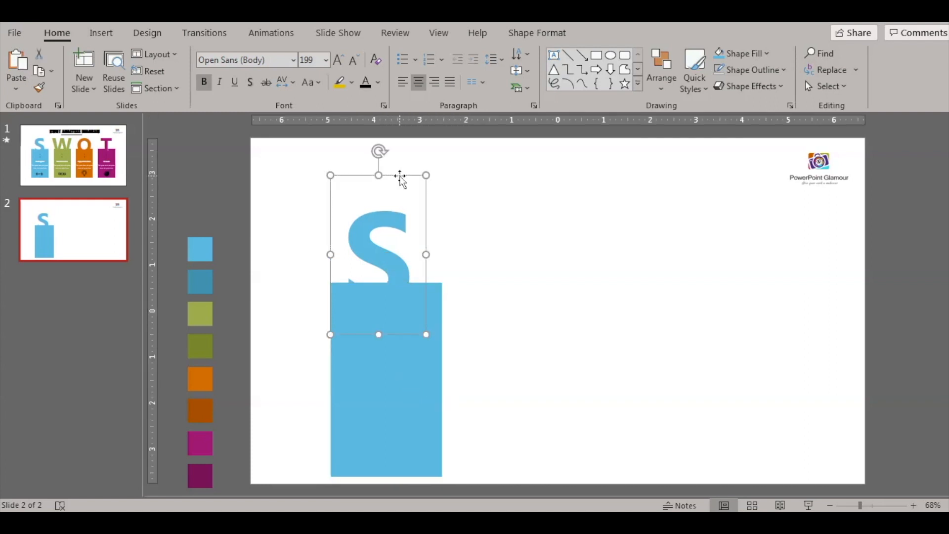
left_click_drag(379, 254, 511, 254)
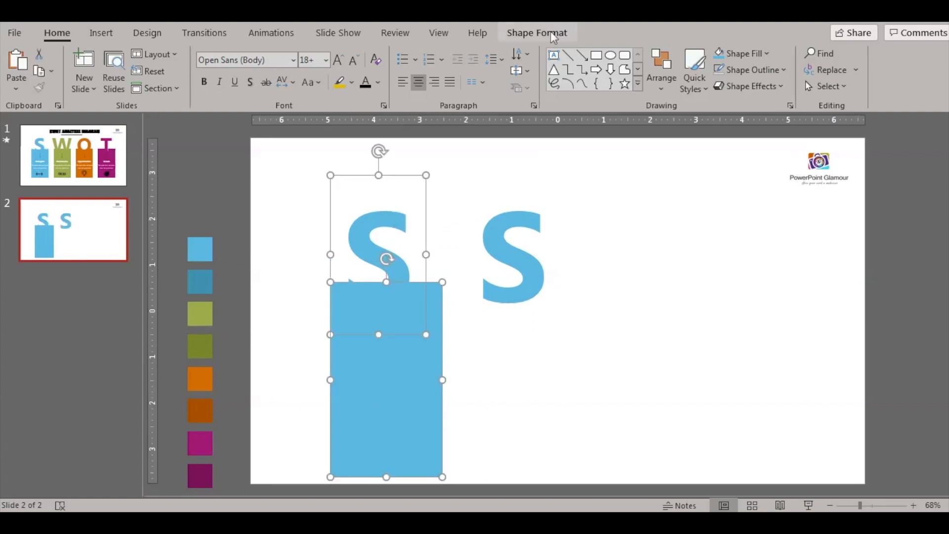
left_click(143, 86)
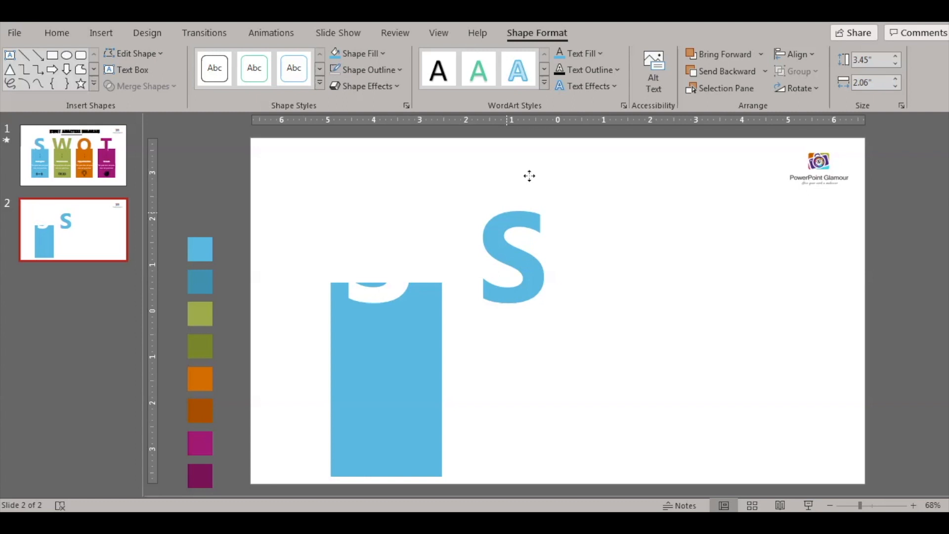
left_click_drag(512, 254, 376, 254)
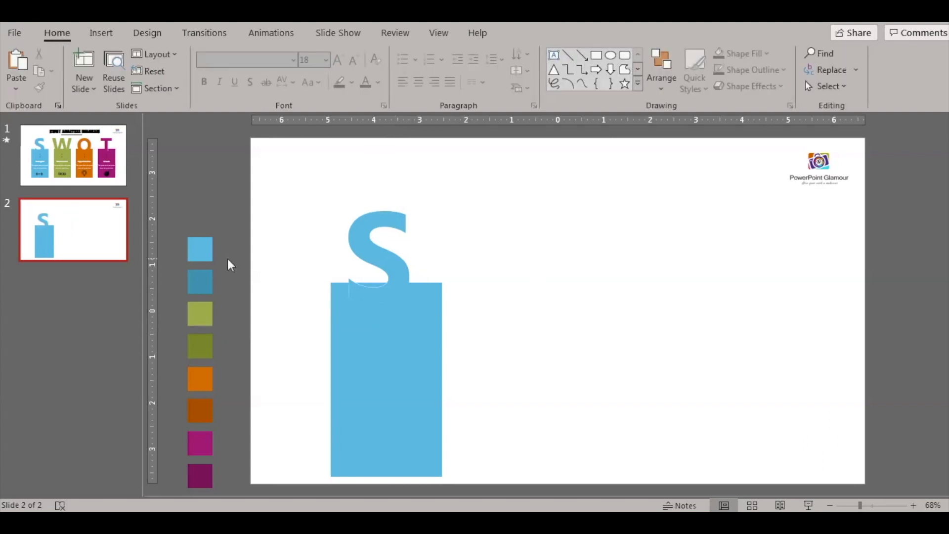
Add a text box labelled 'Strengths' inside the blue rectangle below its dotted marker.
left_click(200, 281)
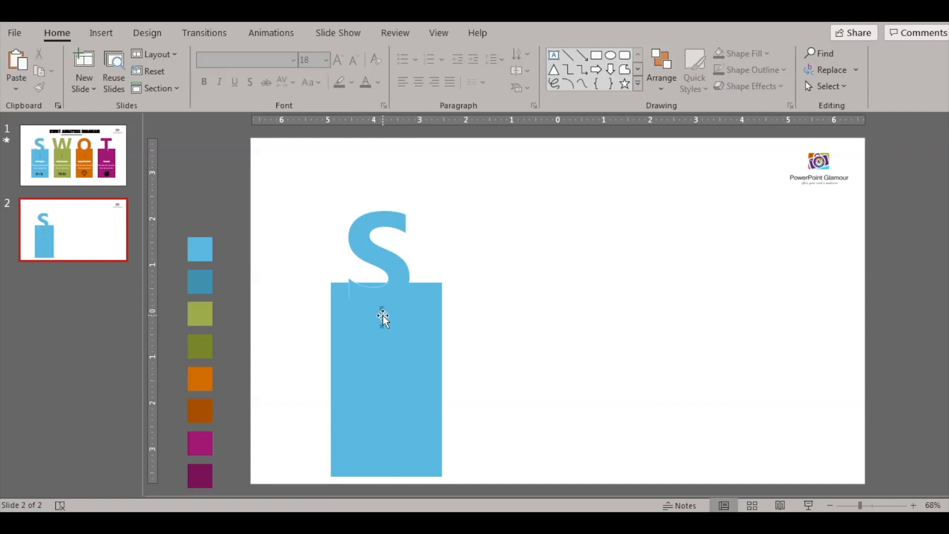
left_click(386, 318)
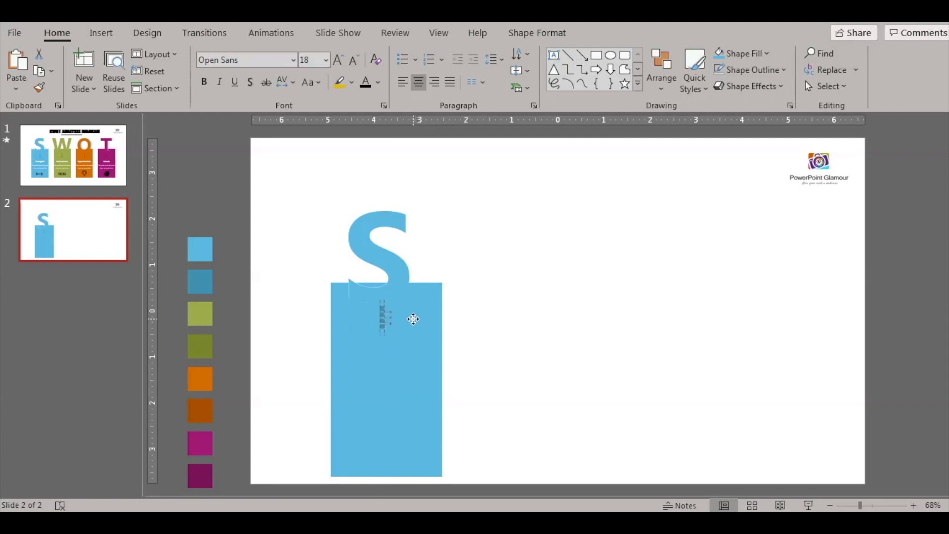
left_click(489, 310)
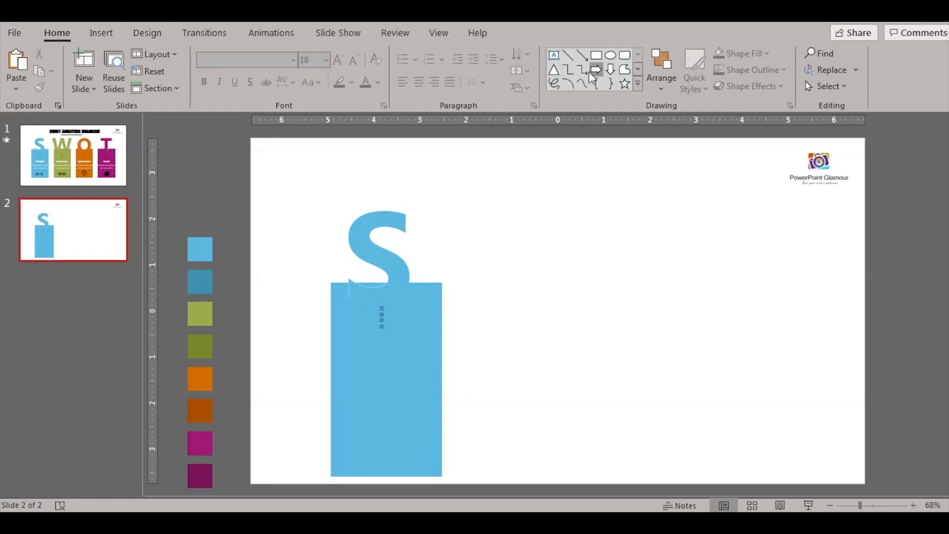
left_click(553, 54)
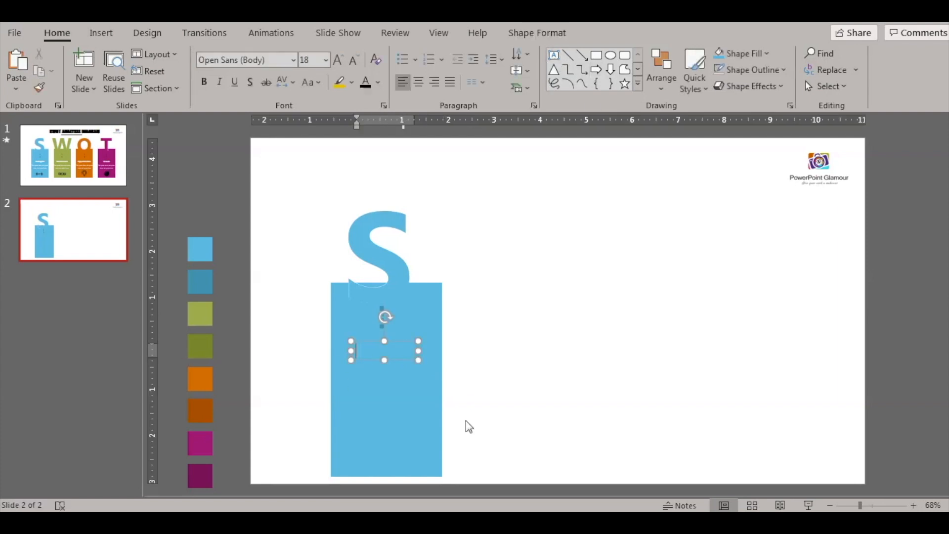
type("S")
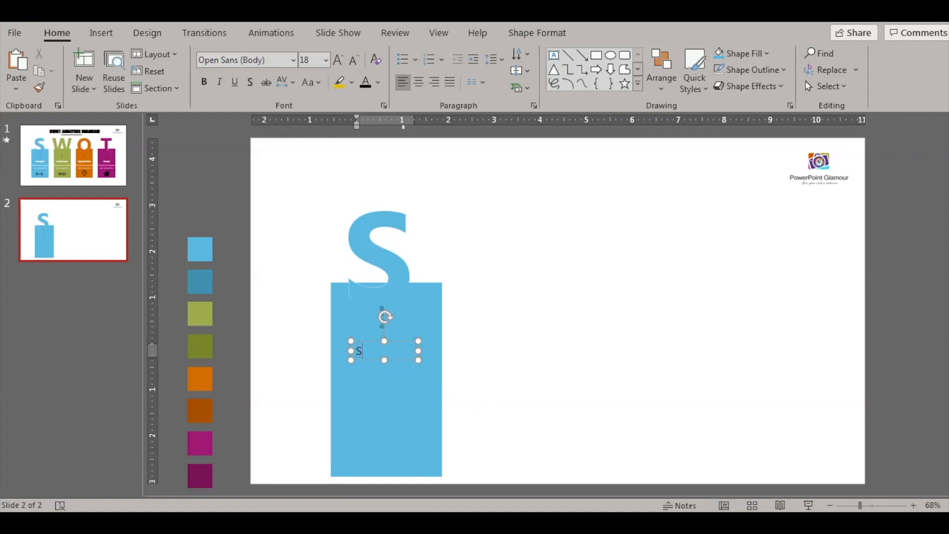
type("trengths")
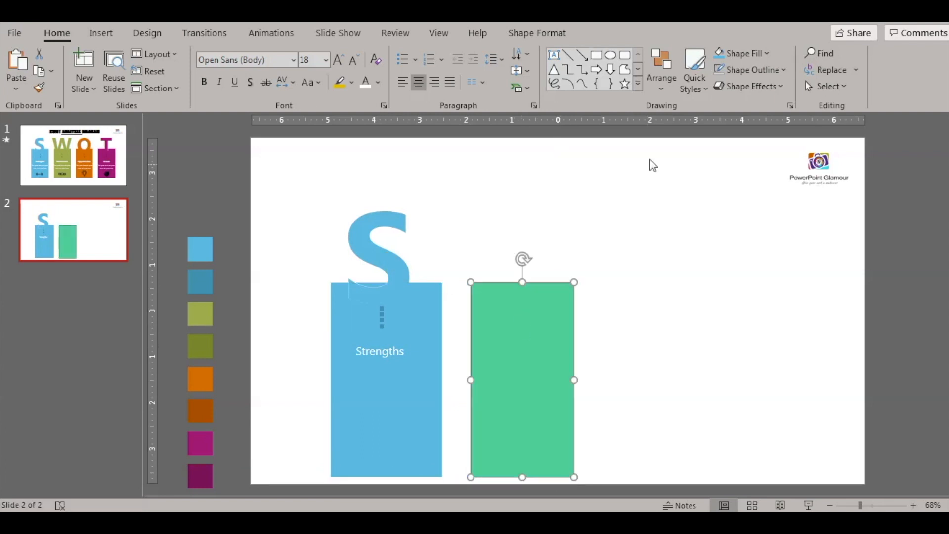
Fill the second rectangle olive green and centre a copied letter changed to W over it.
left_click(742, 53)
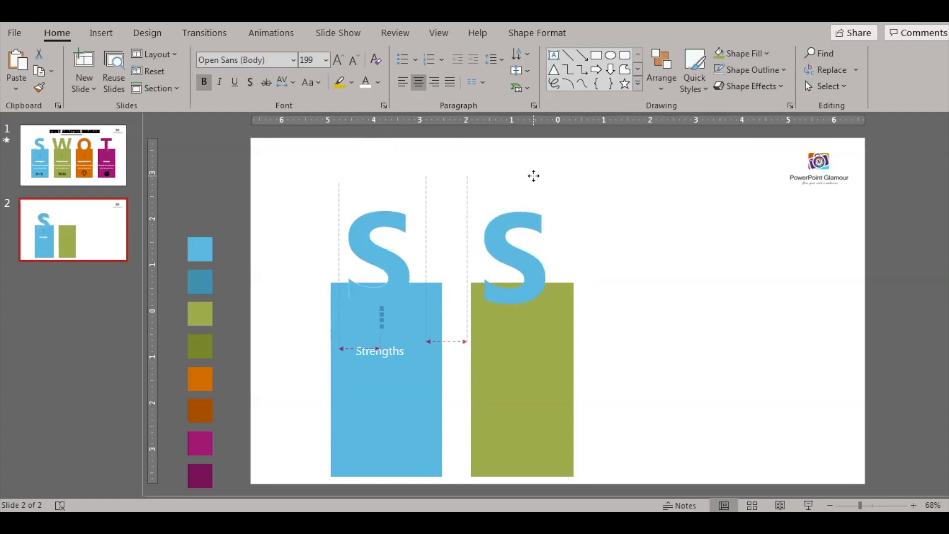
left_click(523, 254)
type("W")
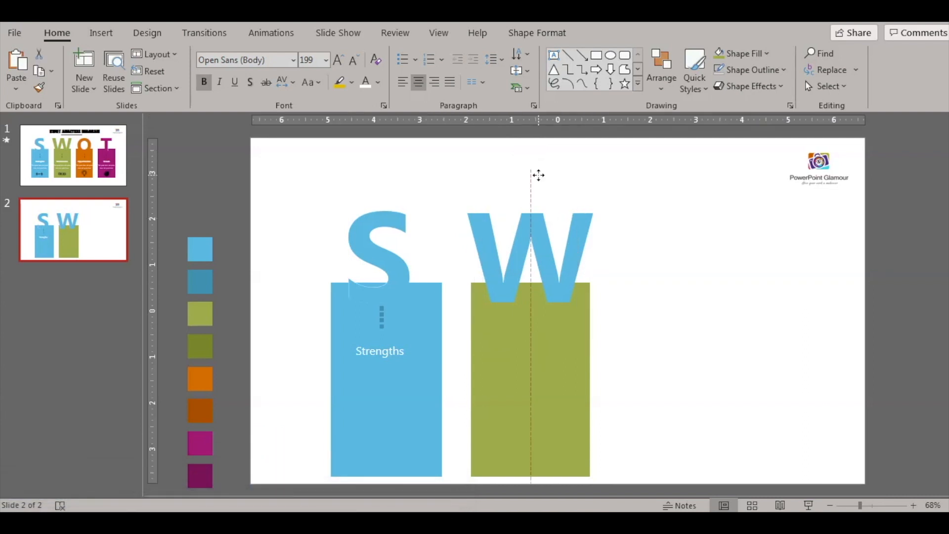
left_click(530, 394)
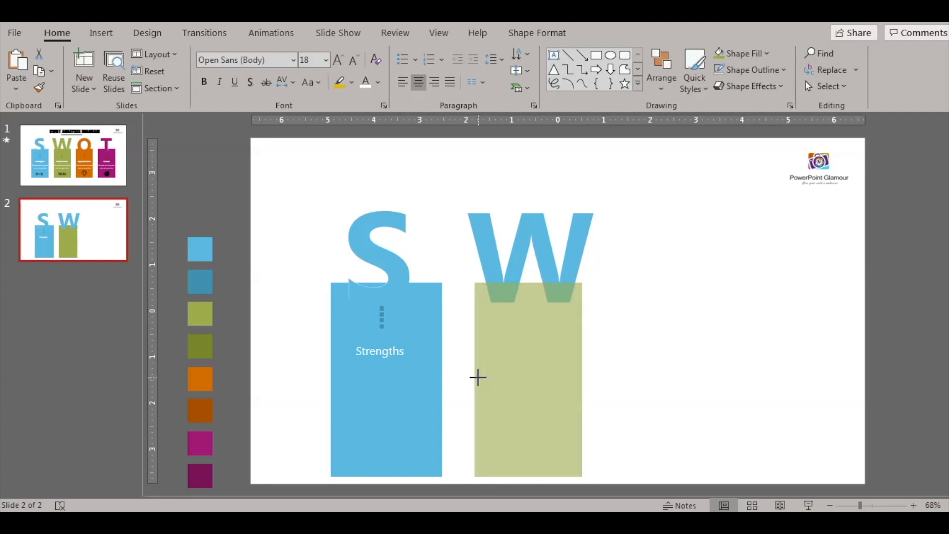
left_click(527, 379)
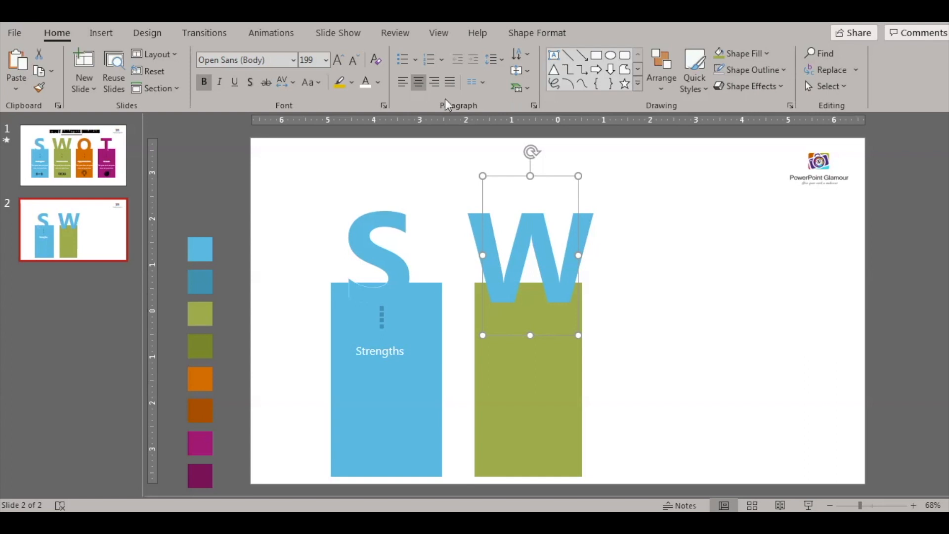
Combine the W and the olive rectangle into one merged shape.
left_click(377, 82)
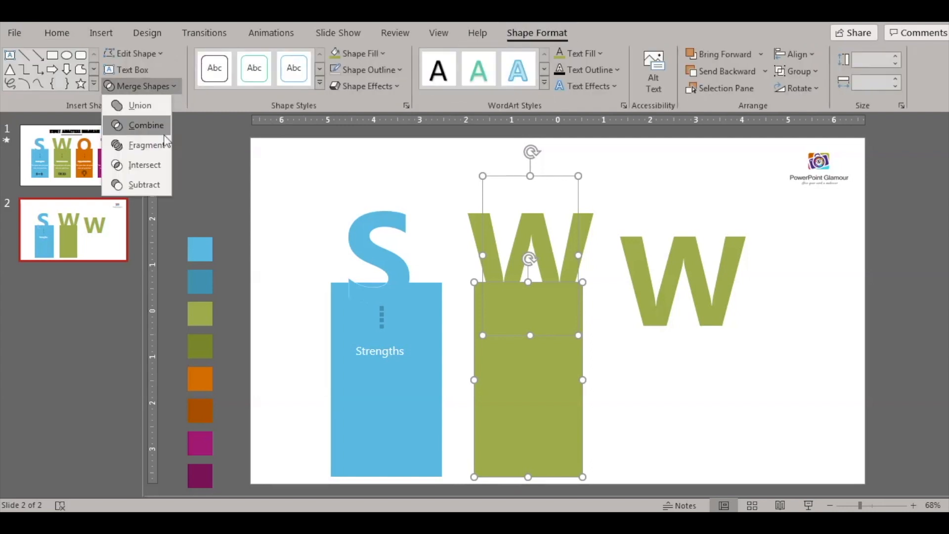
left_click(146, 126)
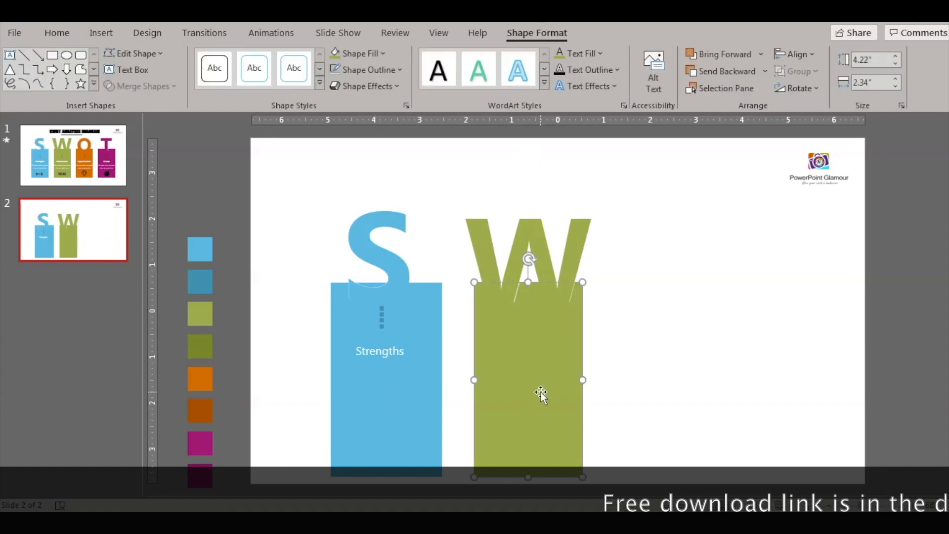
mouse_move(352, 164)
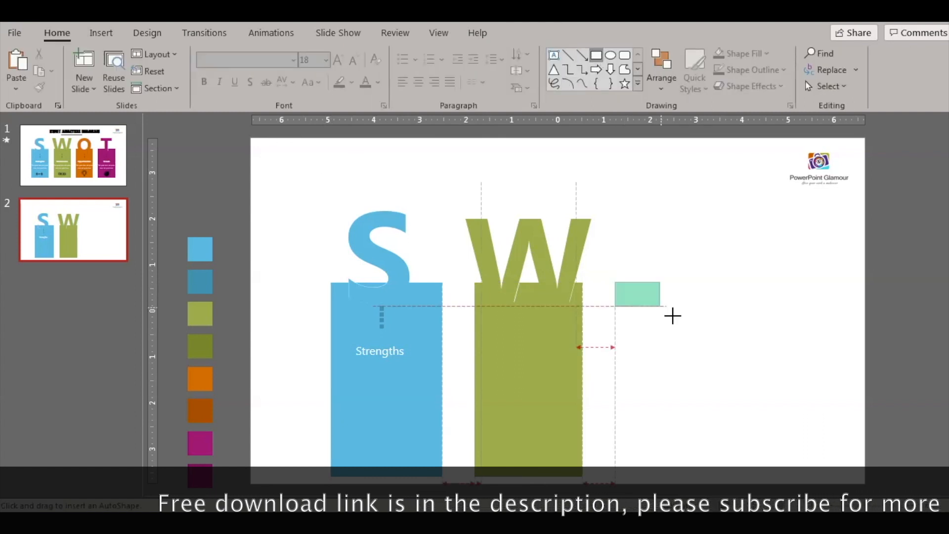
Draw a third rectangle beside the olive one and fill it orange.
left_click_drag(659, 310, 721, 479)
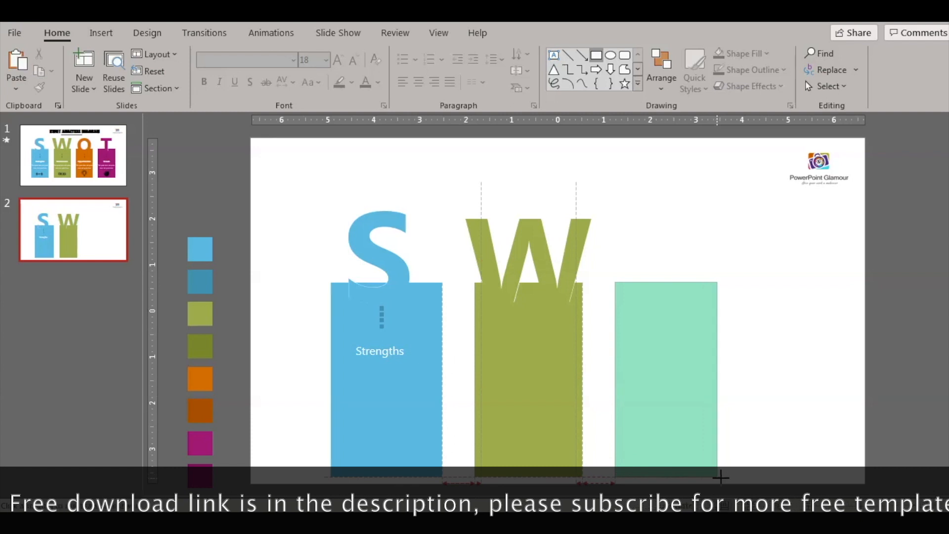
left_click(666, 376)
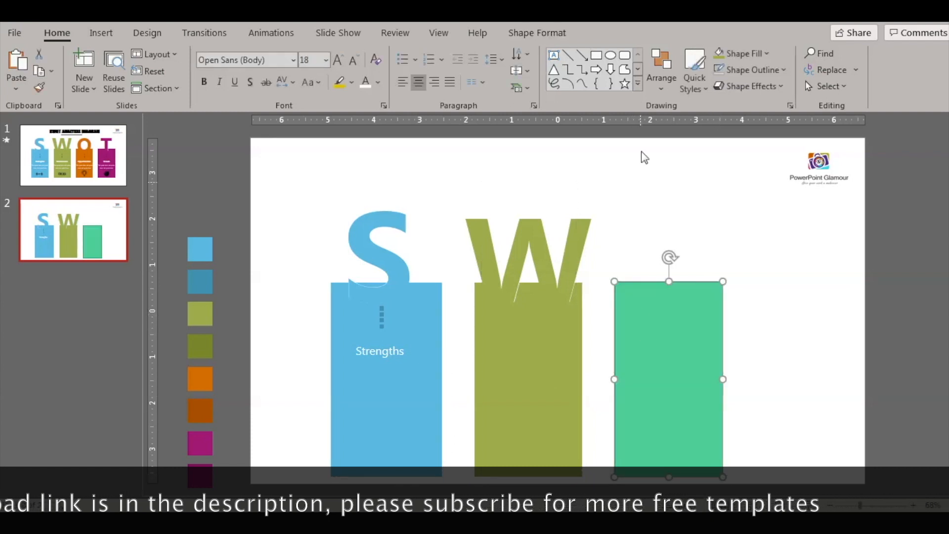
left_click(743, 54)
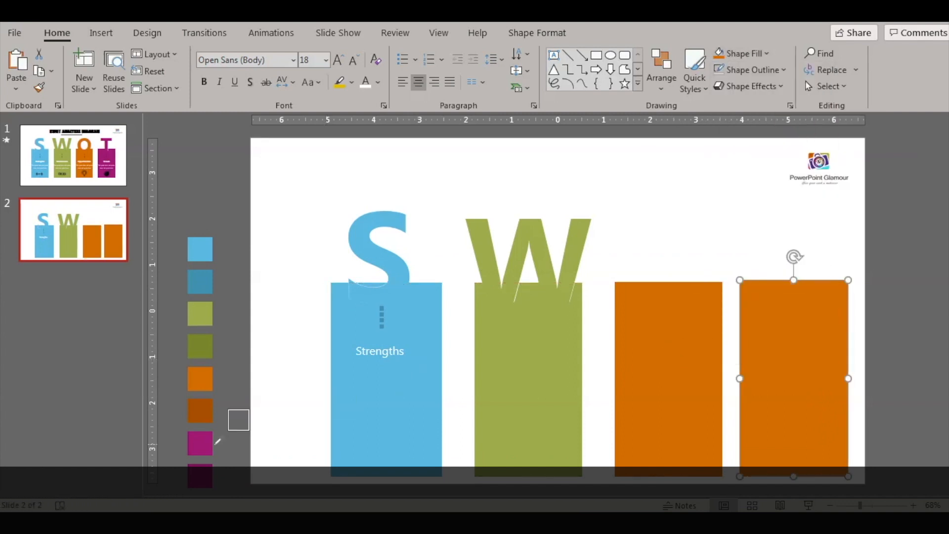
Fill the fourth rectangle magenta and centre a copied letter changed to T over it.
left_click(200, 443)
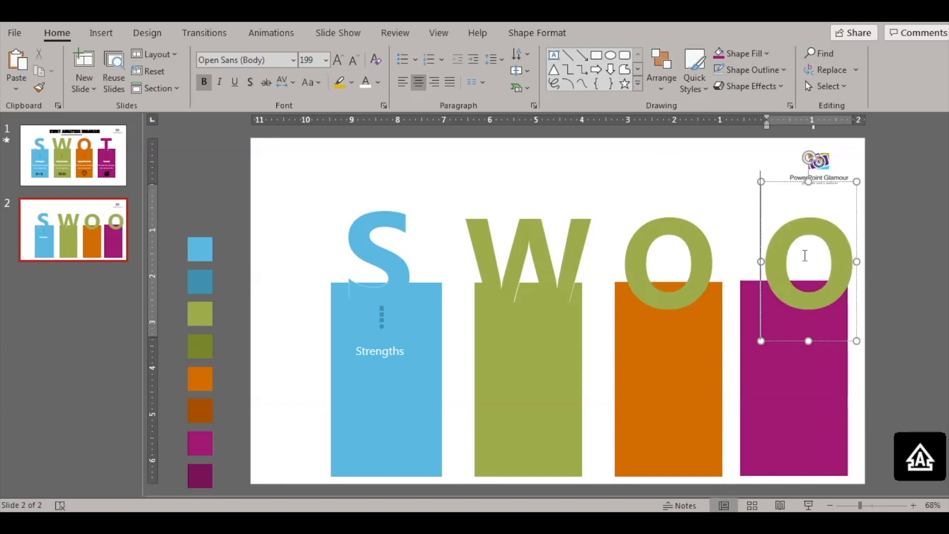
type("T")
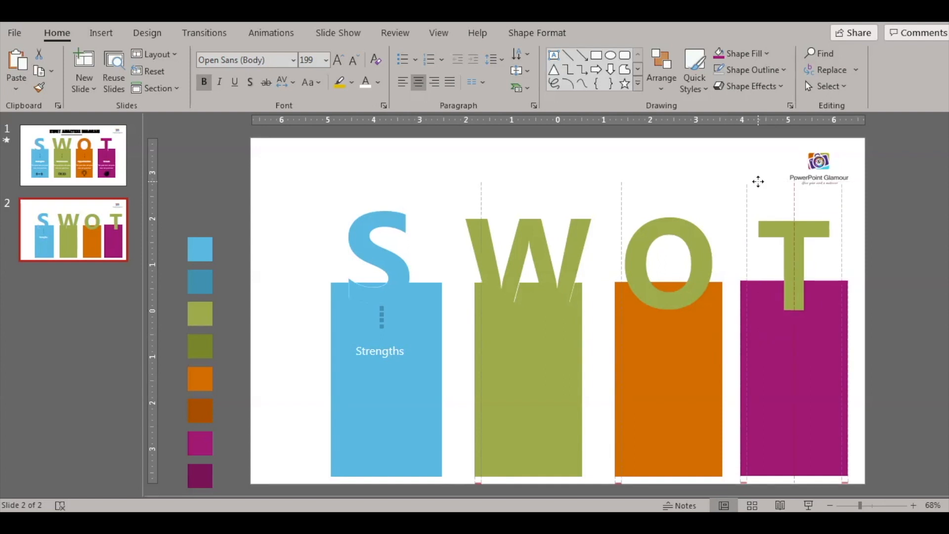
left_click(669, 263)
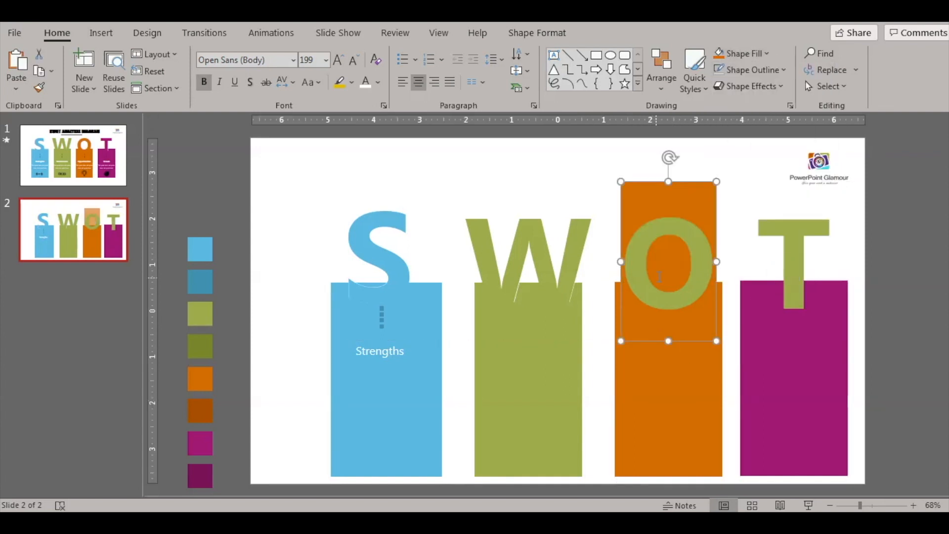
Recolour the O orange, subtract it from its rectangle's top, and move it back into the notch.
left_click(378, 82)
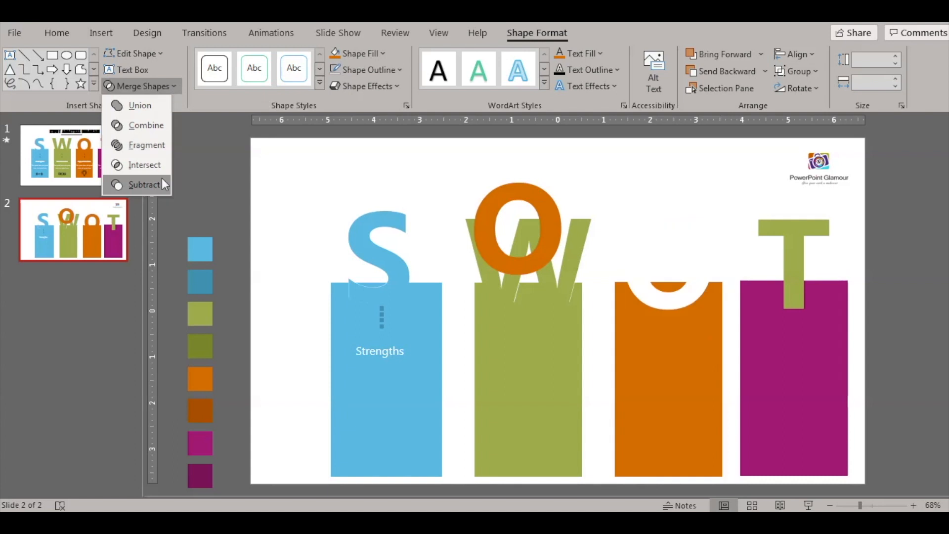
left_click(145, 185)
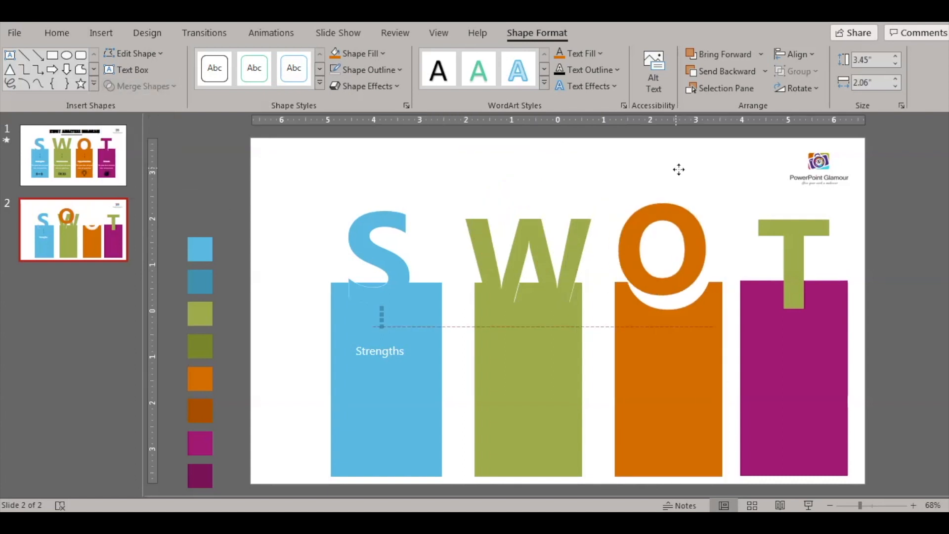
left_click(669, 249)
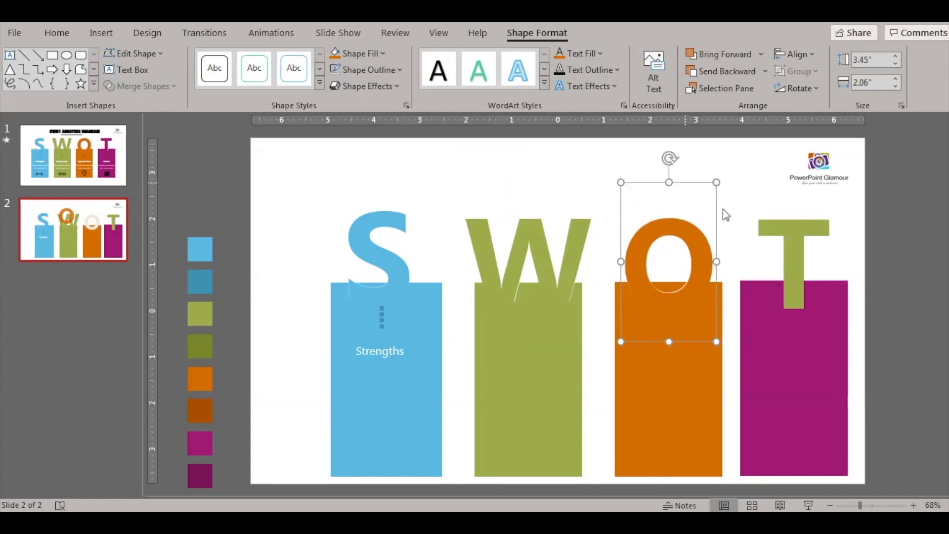